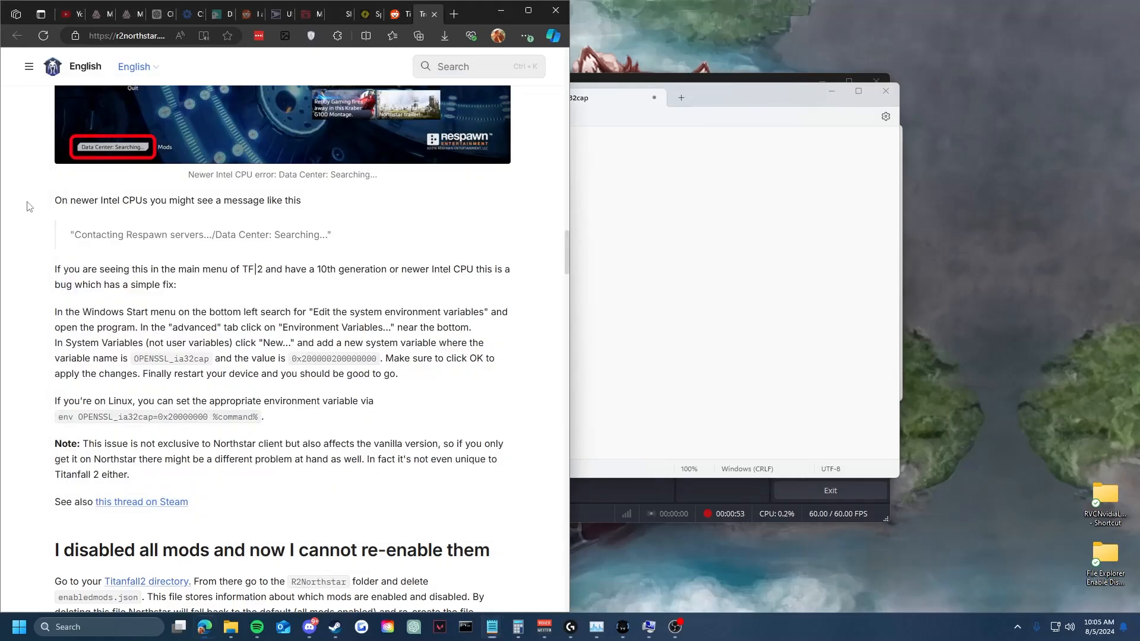
Step: Find 'edit the system environment' from Start and begin a new user variable
click(134, 67)
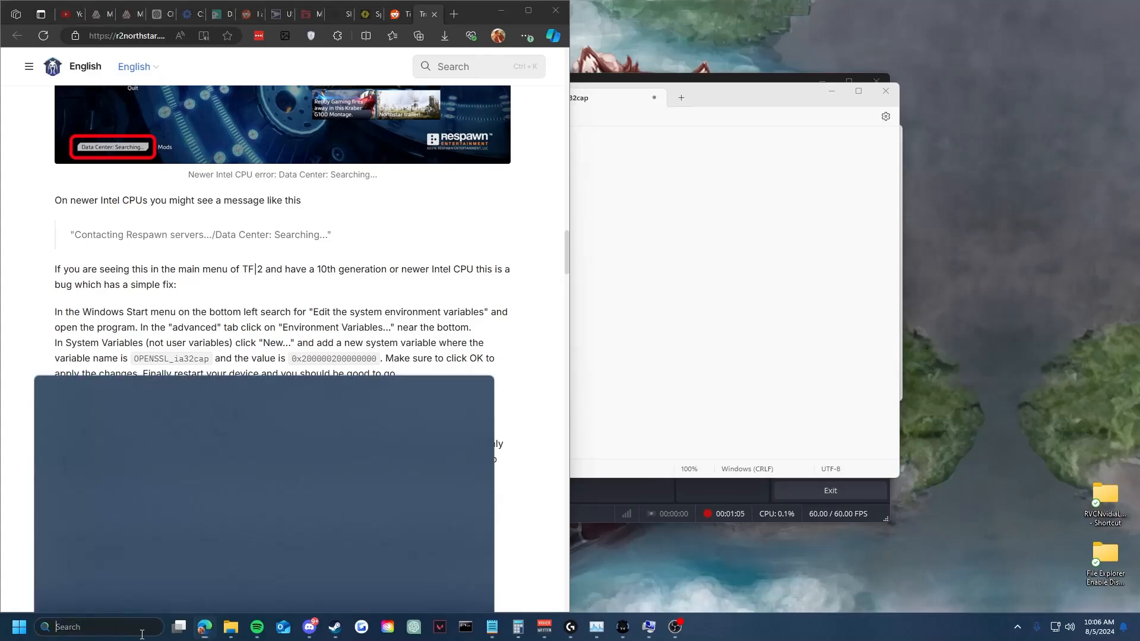
text(edit the system environment)
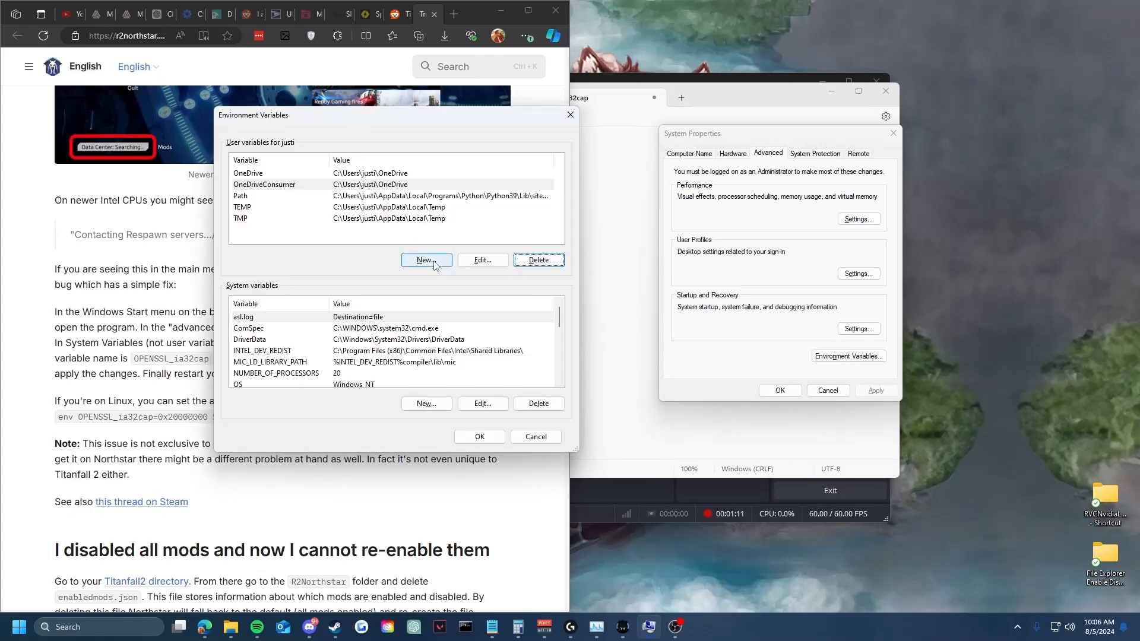
click(426, 260)
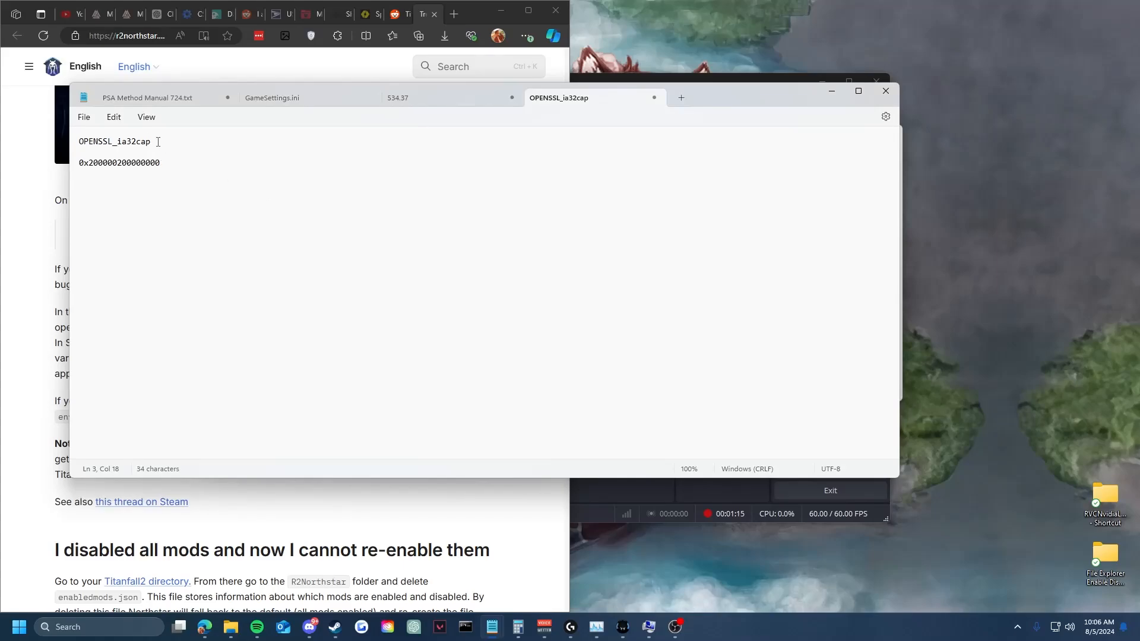
Step: Select the variable name OPENSSL_ia32cap in the Notepad notes for copying
double_click(114, 141)
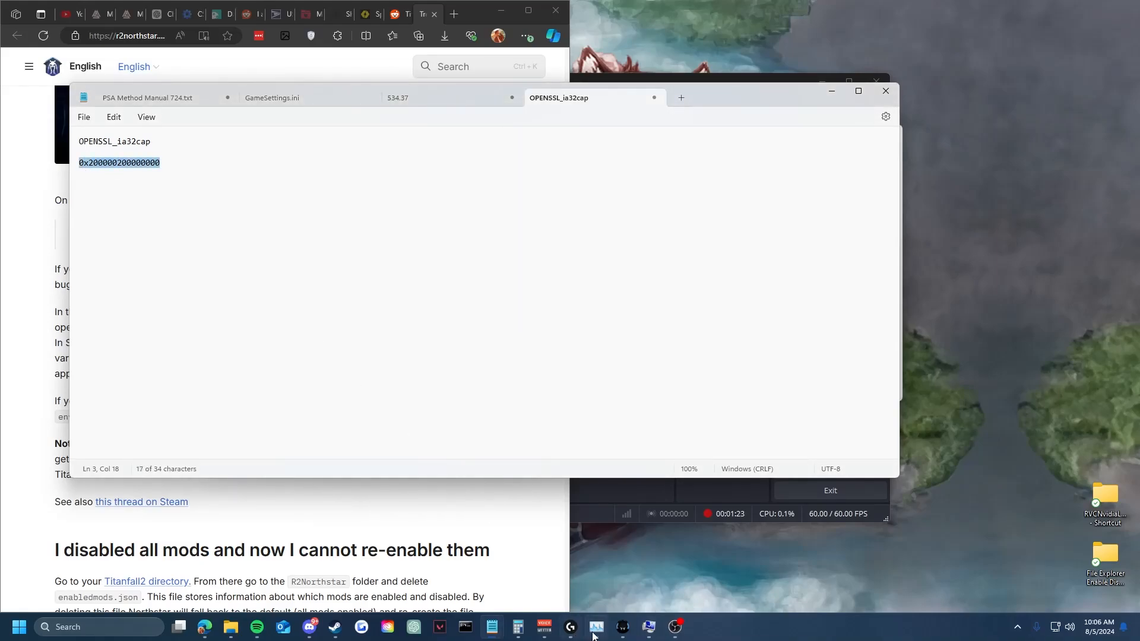
mouse_move(595, 628)
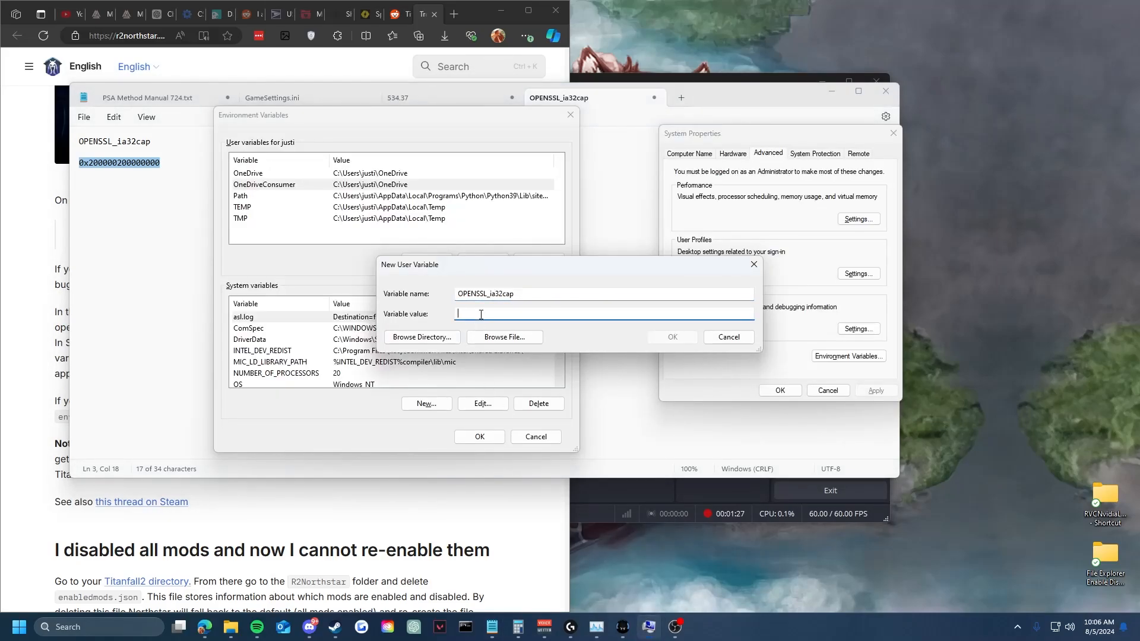
click(671, 336)
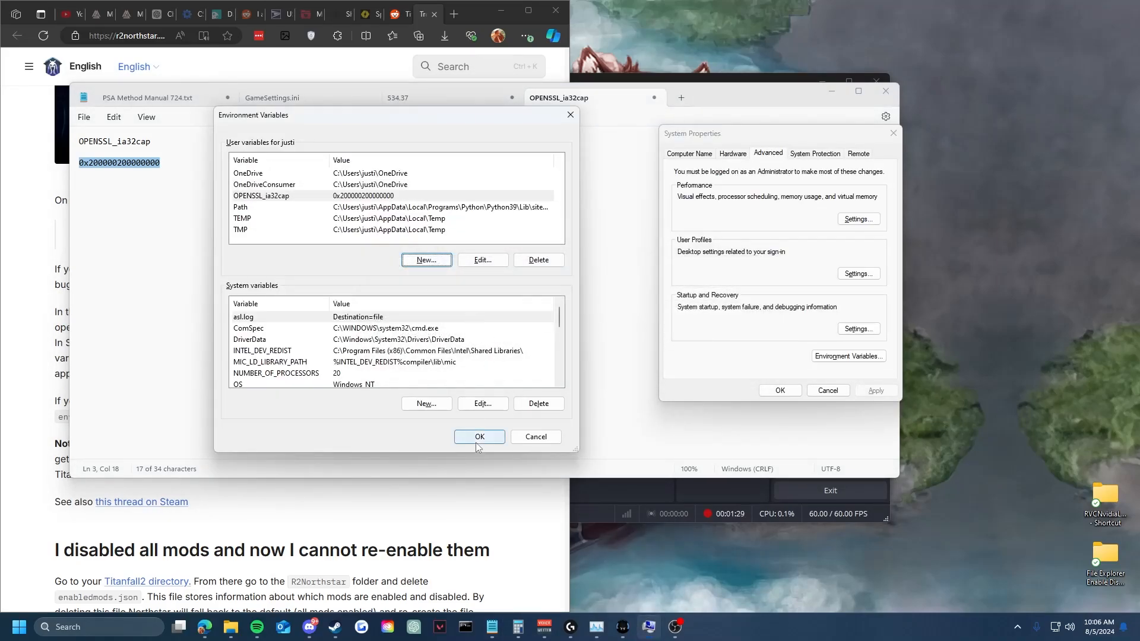
click(478, 436)
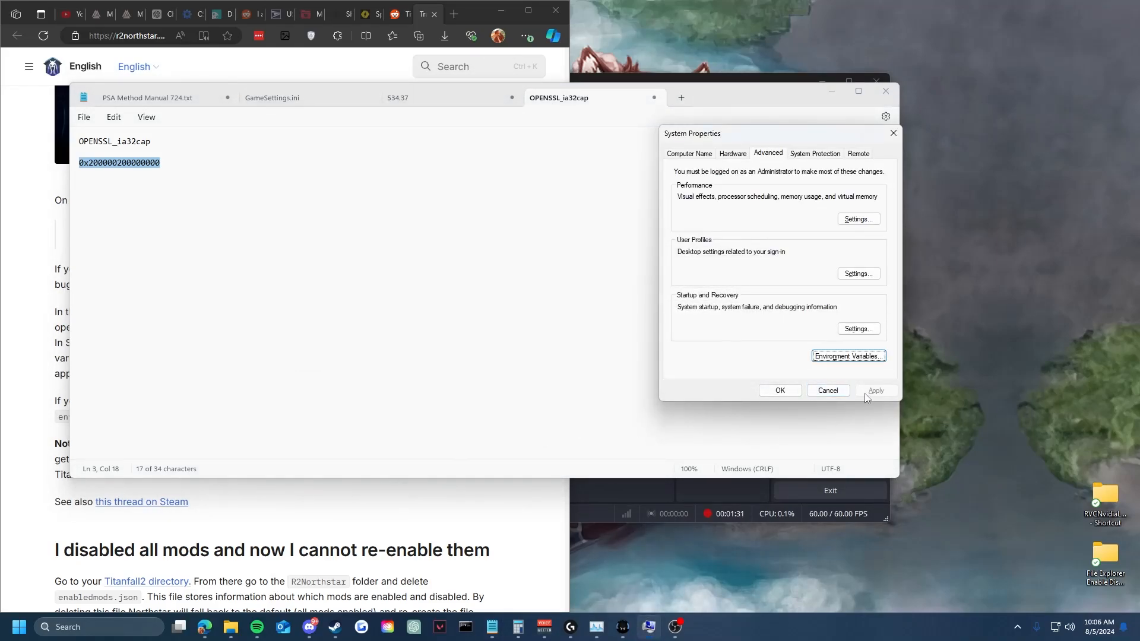
click(828, 390)
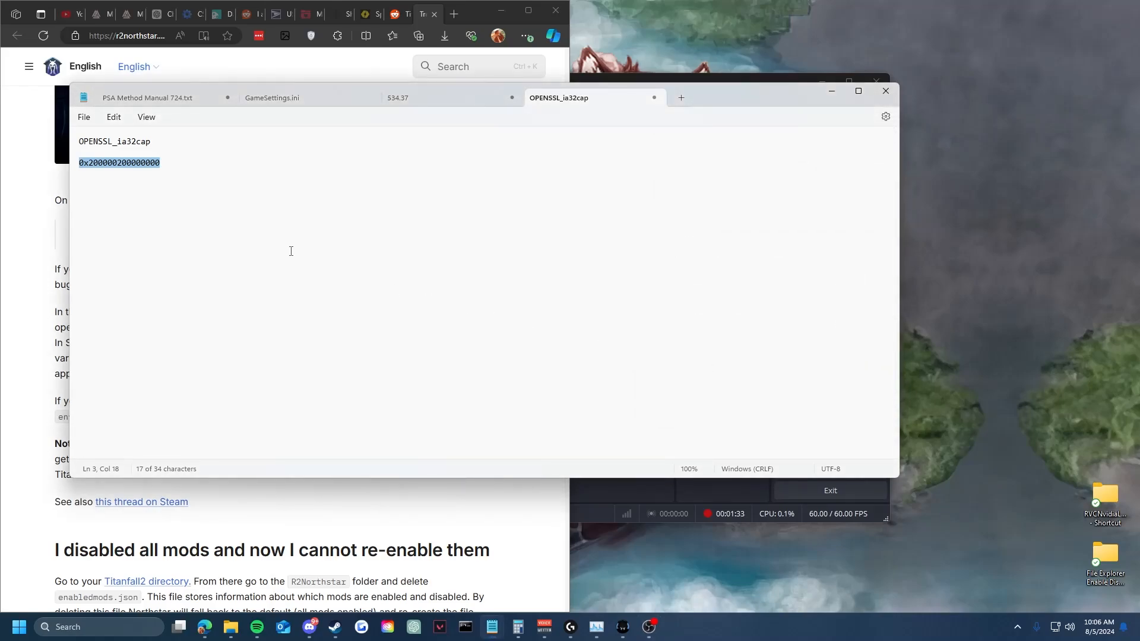